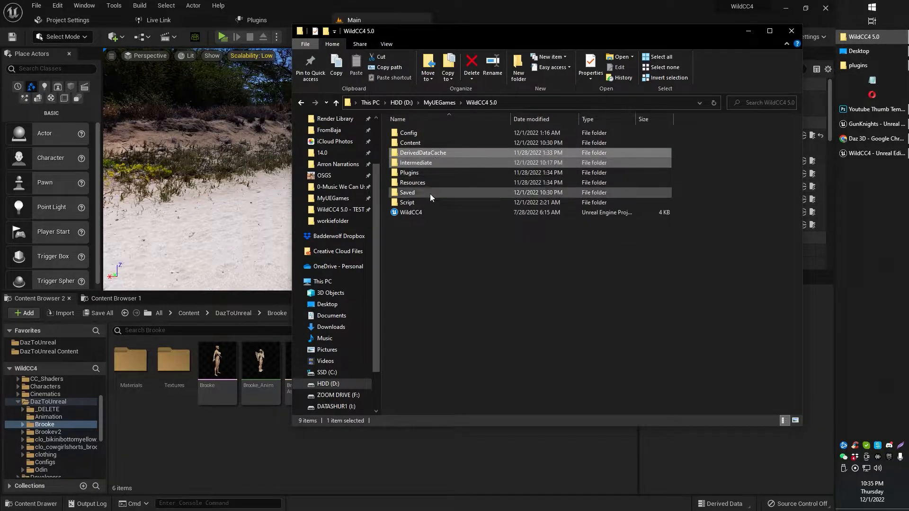
Add the Intermediate and Saved folders to the selection alongside DerivedDataCache
left_click(407, 192)
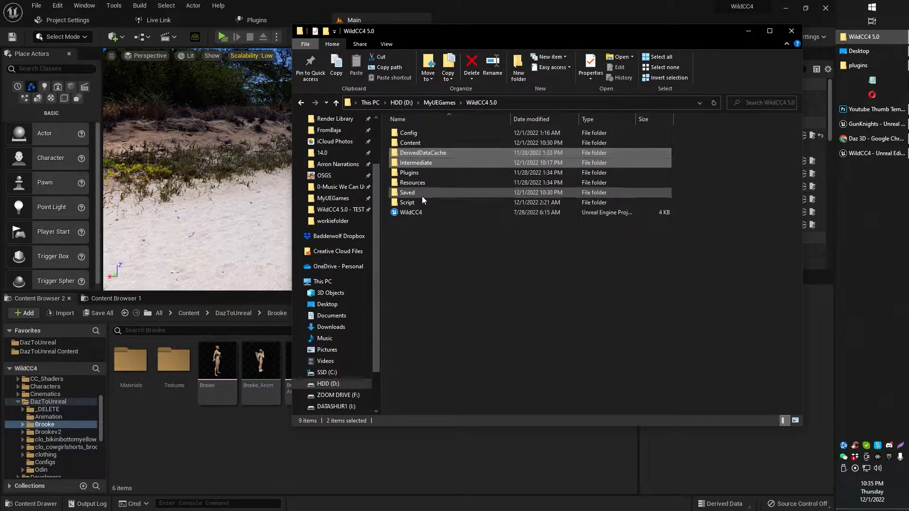
left_click(407, 192)
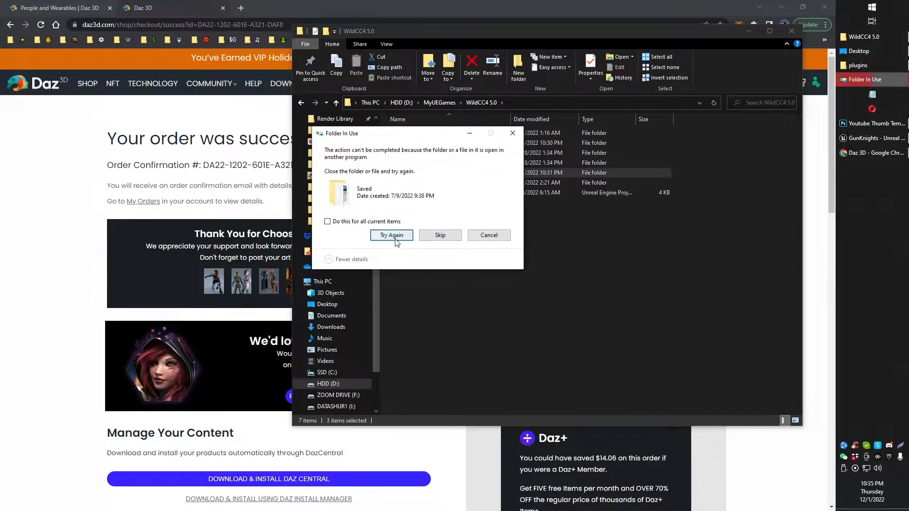
Retry deleting the in-use Saved folder from the Folder In Use dialog
left_click(391, 234)
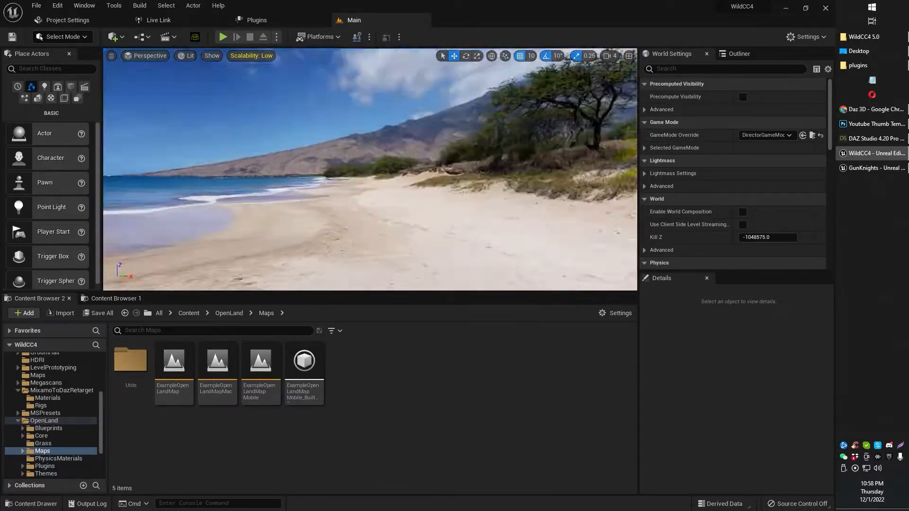
Set viewport Scalability from Low to Cinematic and look around the beach scene
left_click(251, 56)
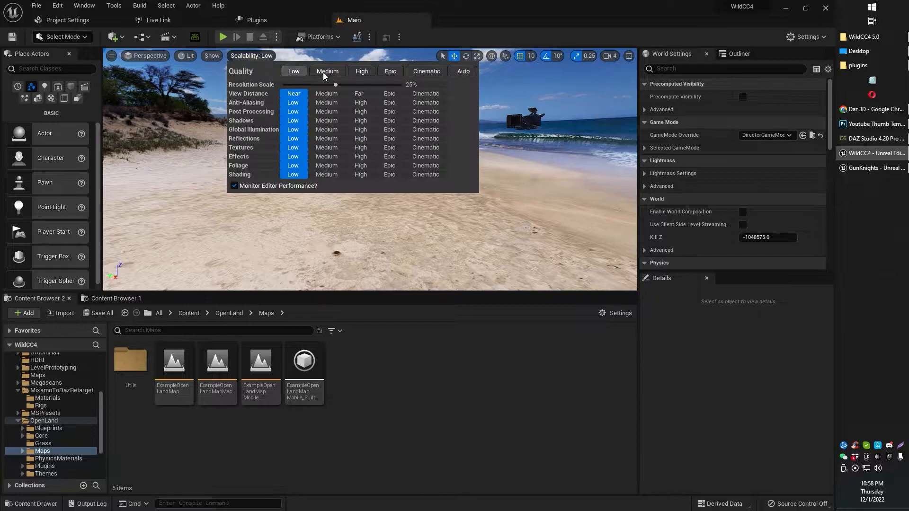
left_click(425, 71)
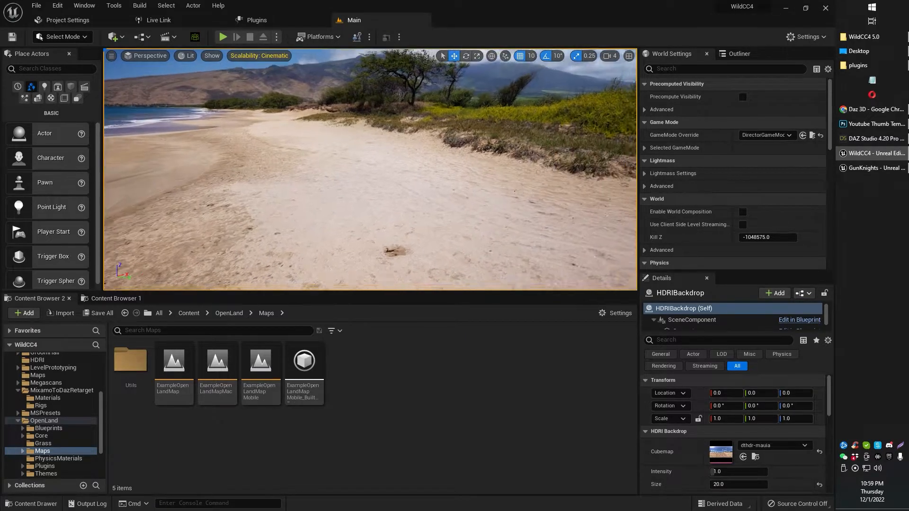
left_click_drag(371, 174, 417, 180)
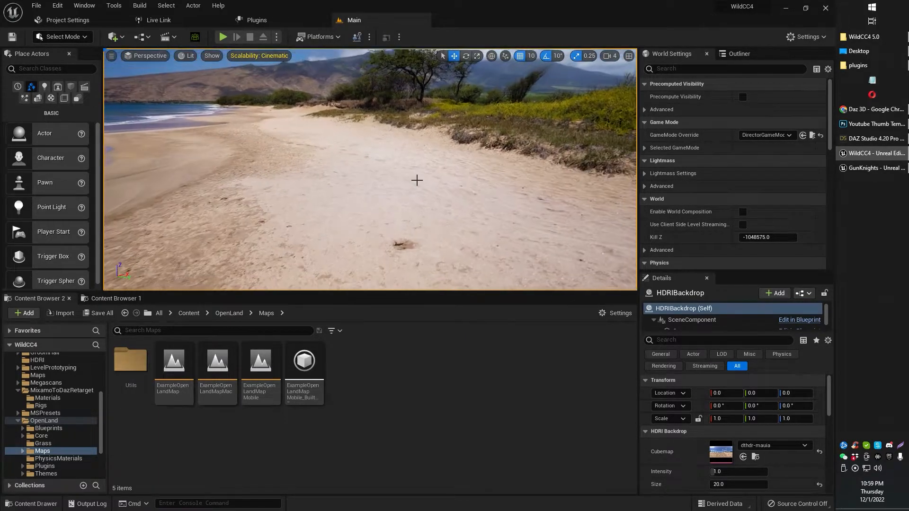